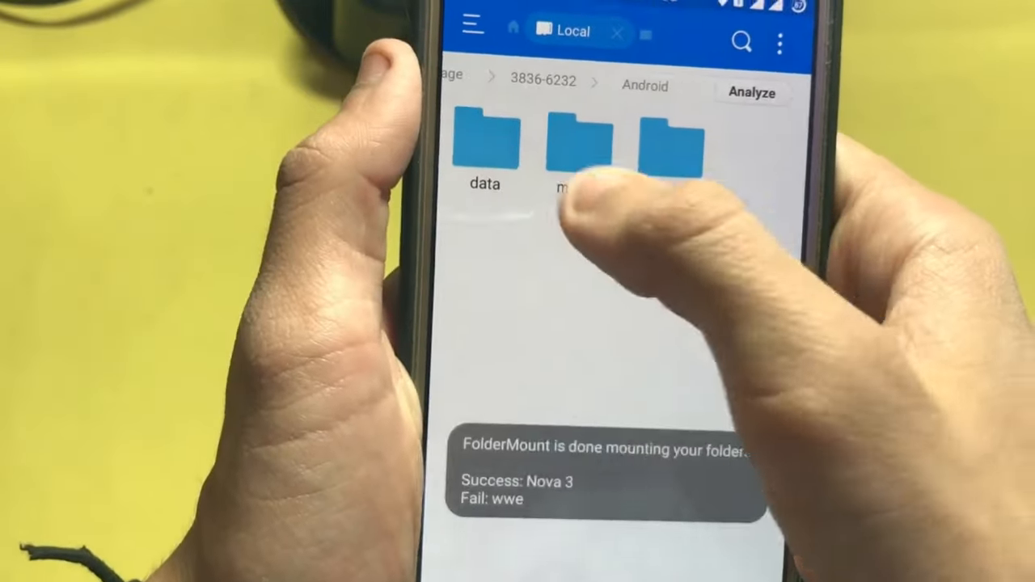
Show the extra actions for the twrp-3.0.2-0-j7elte image in the Android data folder.
click(483, 146)
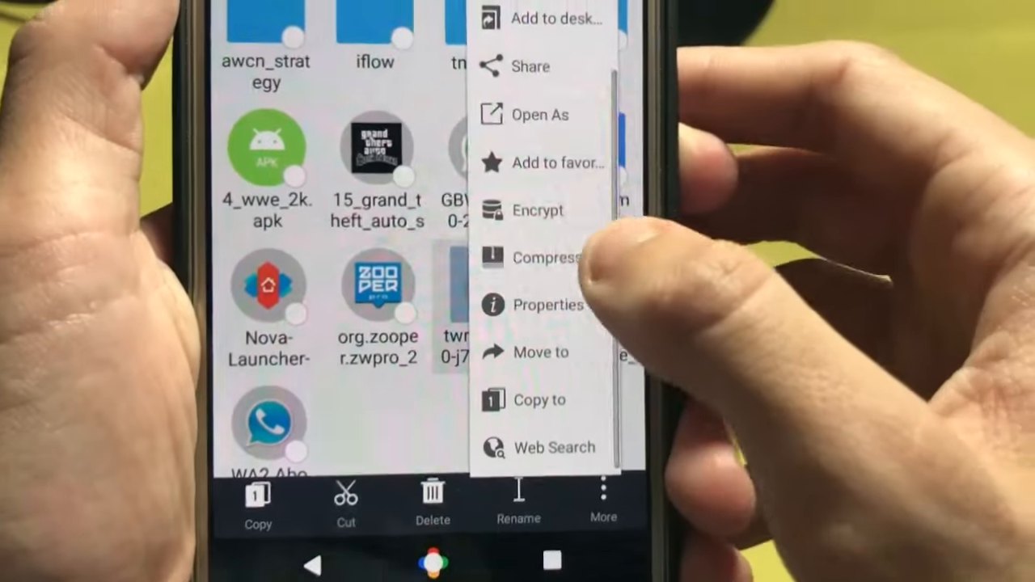
click(550, 304)
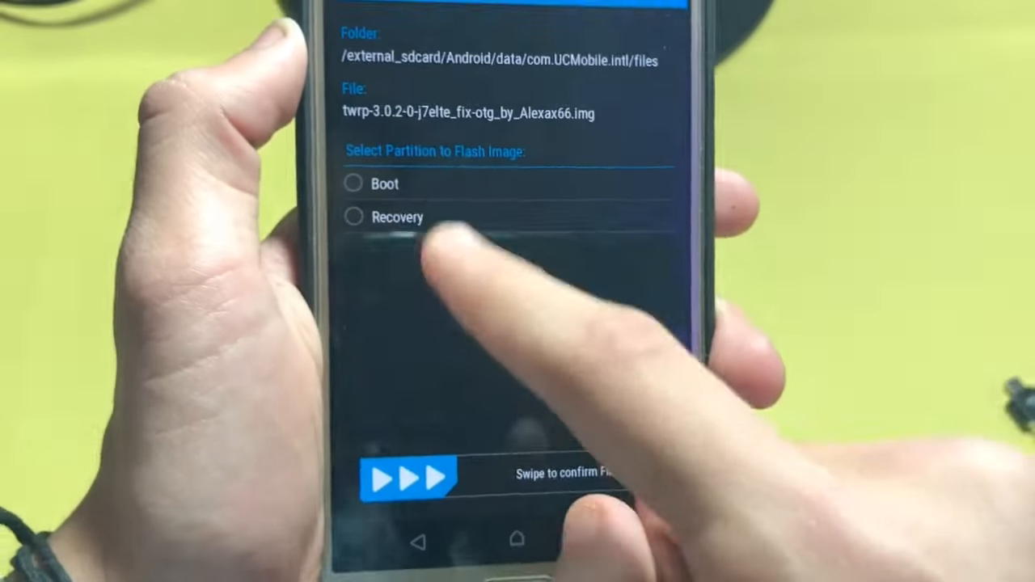
Choose Recovery as the target partition for the fixed-OTG TWRP image.
click(353, 216)
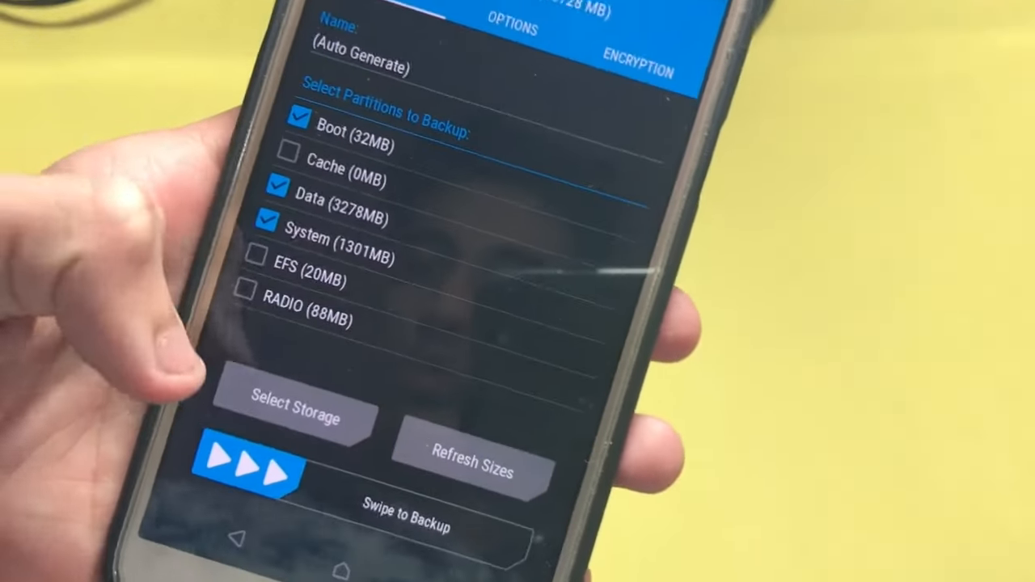
Show the backup storage list with Internal Storage, Micro SDCard and USB OTG.
click(292, 408)
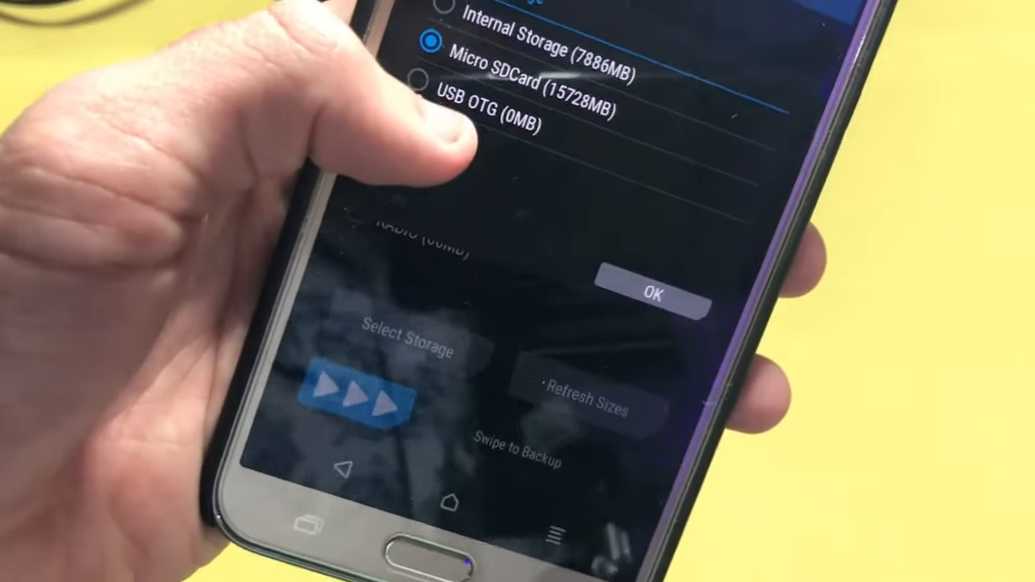